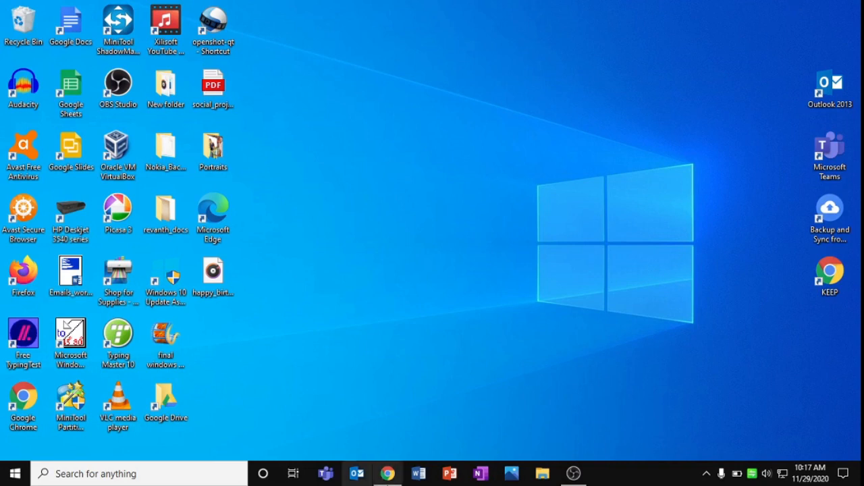
Step: Bring the Chrome window with its Settings page to the front from the taskbar
{"action": "left_click", "coordinate": [387, 472]}
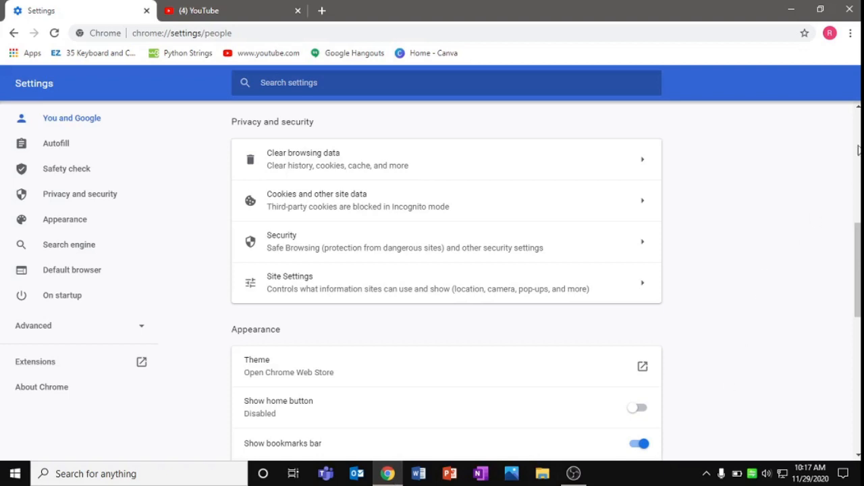
{"action": "mouse_move", "coordinate": [850, 33]}
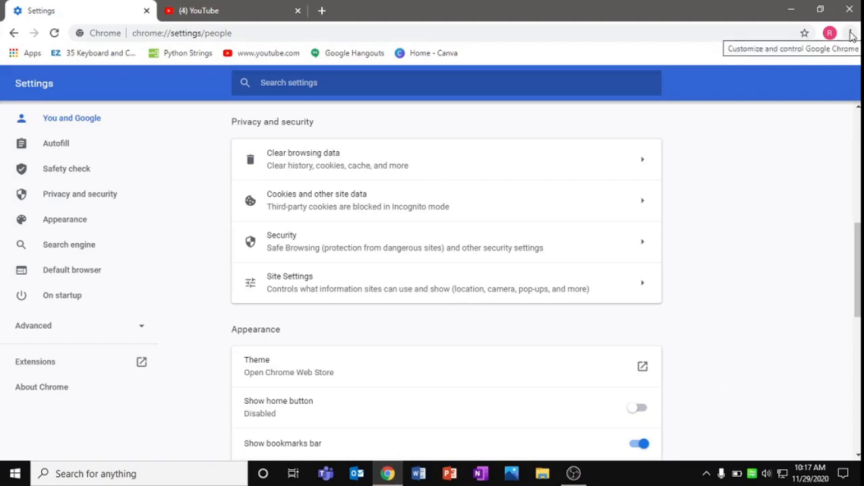
{"action": "left_click", "coordinate": [851, 33]}
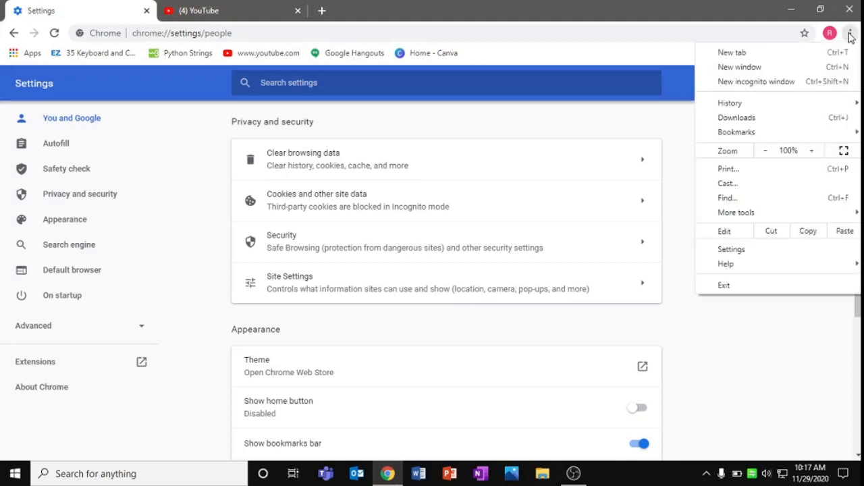
{"action": "mouse_move", "coordinate": [732, 249]}
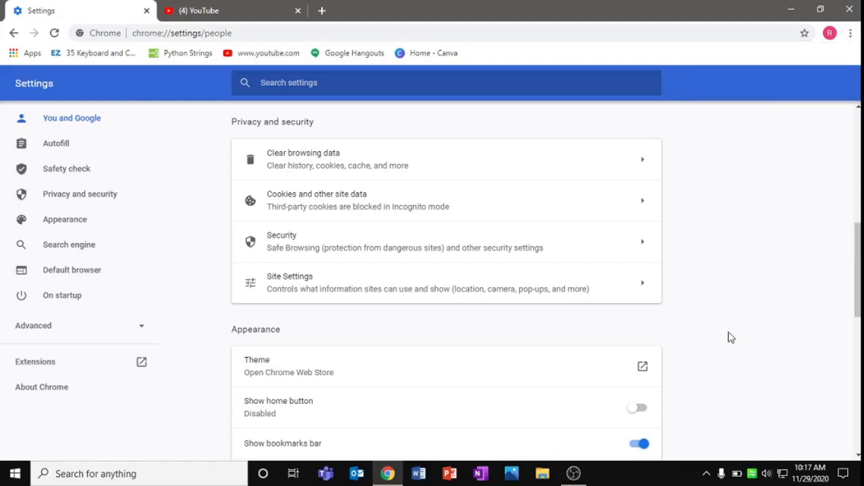
{"action": "mouse_move", "coordinate": [66, 301]}
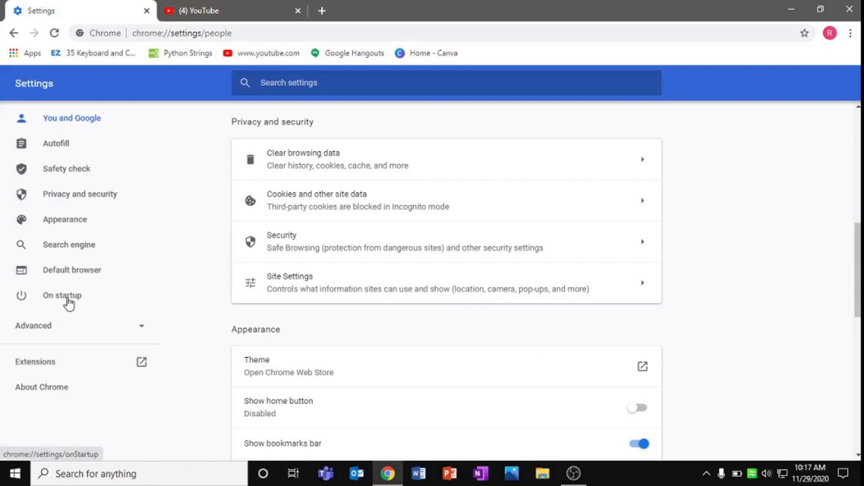
Step: Set On startup to 'Continue where you left off'
{"action": "left_click", "coordinate": [62, 295]}
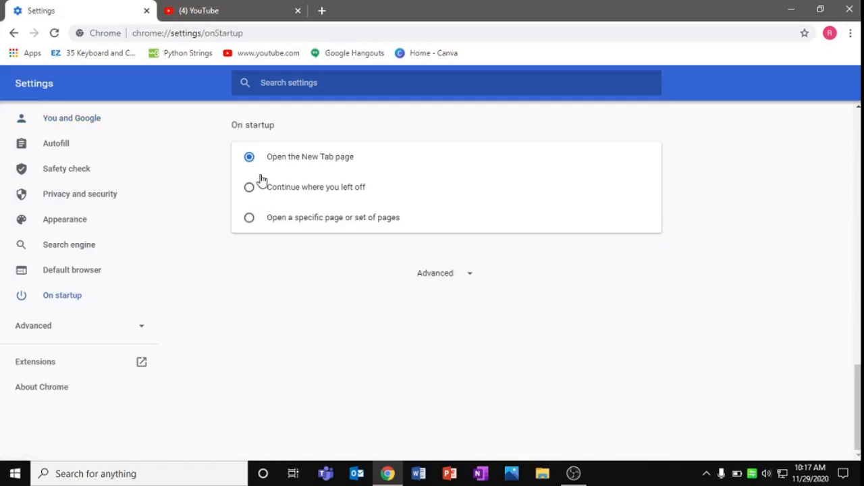
{"action": "mouse_move", "coordinate": [316, 203]}
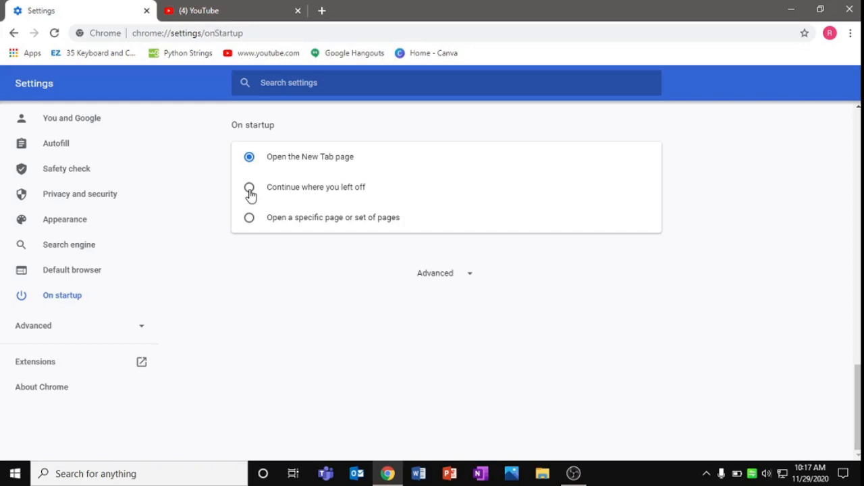
{"action": "left_click", "coordinate": [248, 187]}
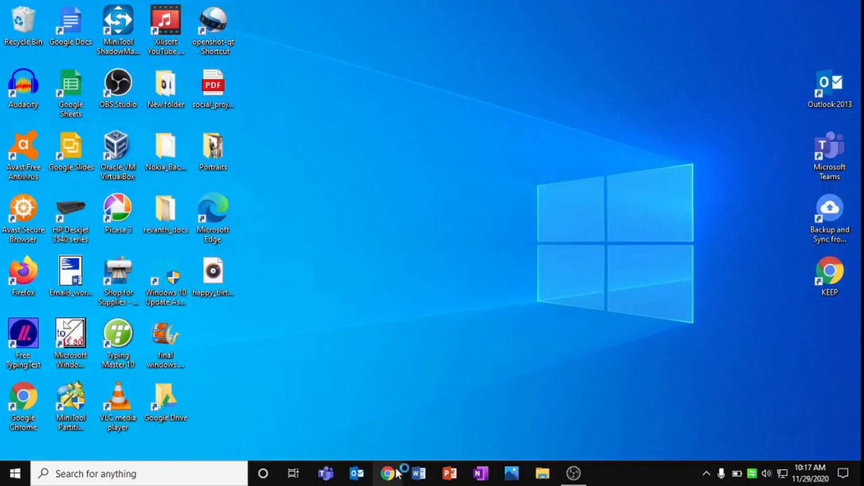
Step: Relaunch Chrome, close it, and reopen it to confirm the YouTube tab is restored
{"action": "left_click", "coordinate": [387, 474]}
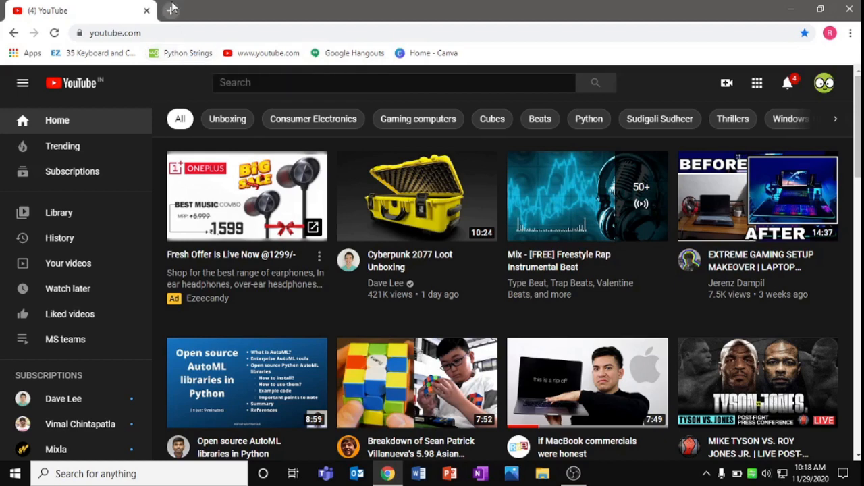
{"action": "left_click", "coordinate": [171, 8]}
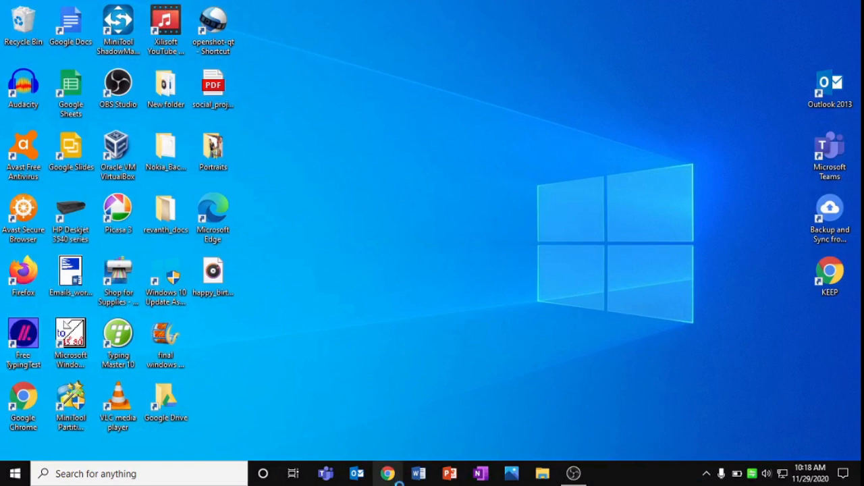
{"action": "left_click", "coordinate": [387, 472]}
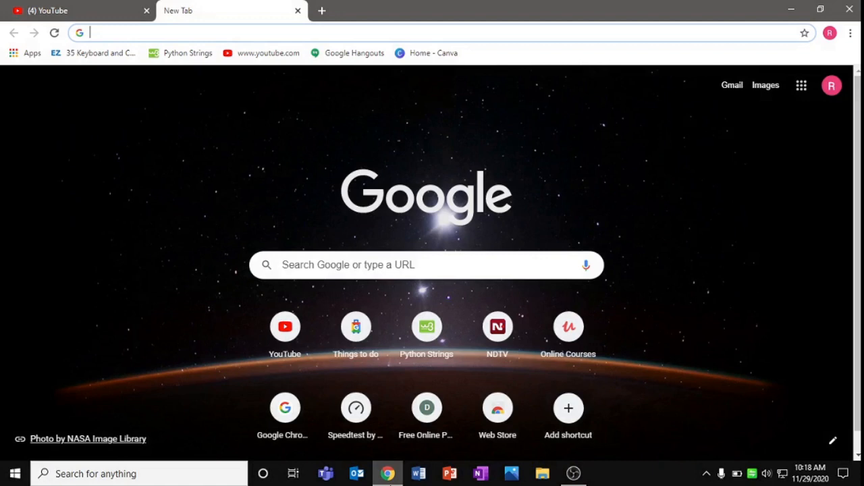